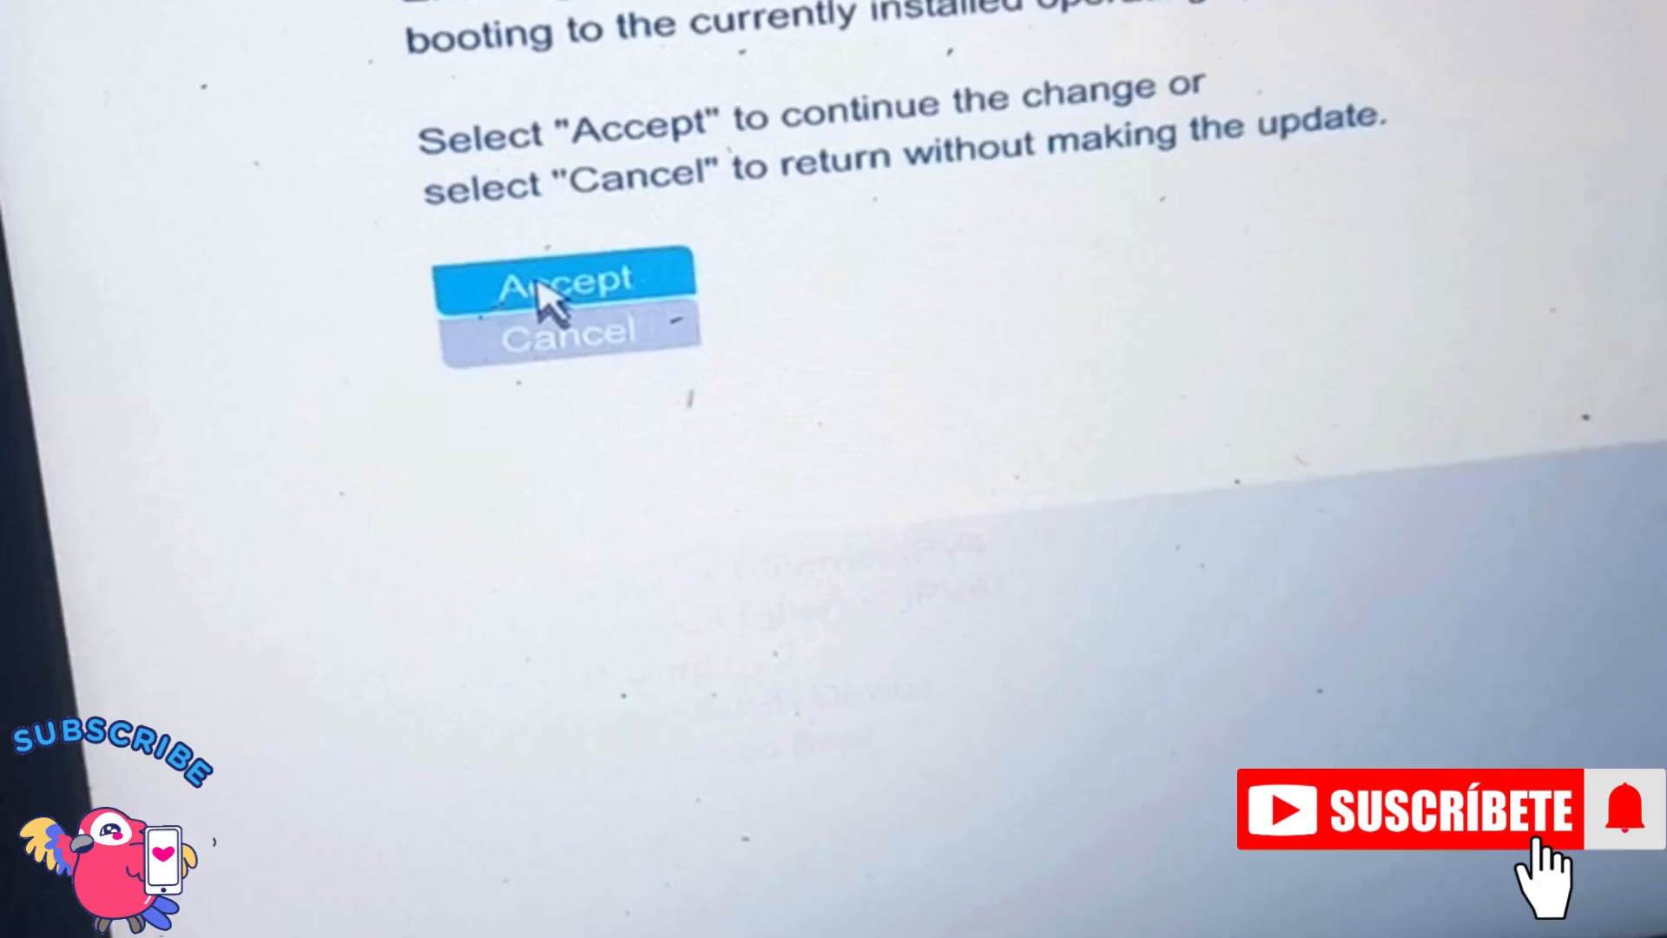
Step: Accept the boot mode change warning so UEFI becomes the active boot mode
{"action": "left_click", "coordinate": [566, 283]}
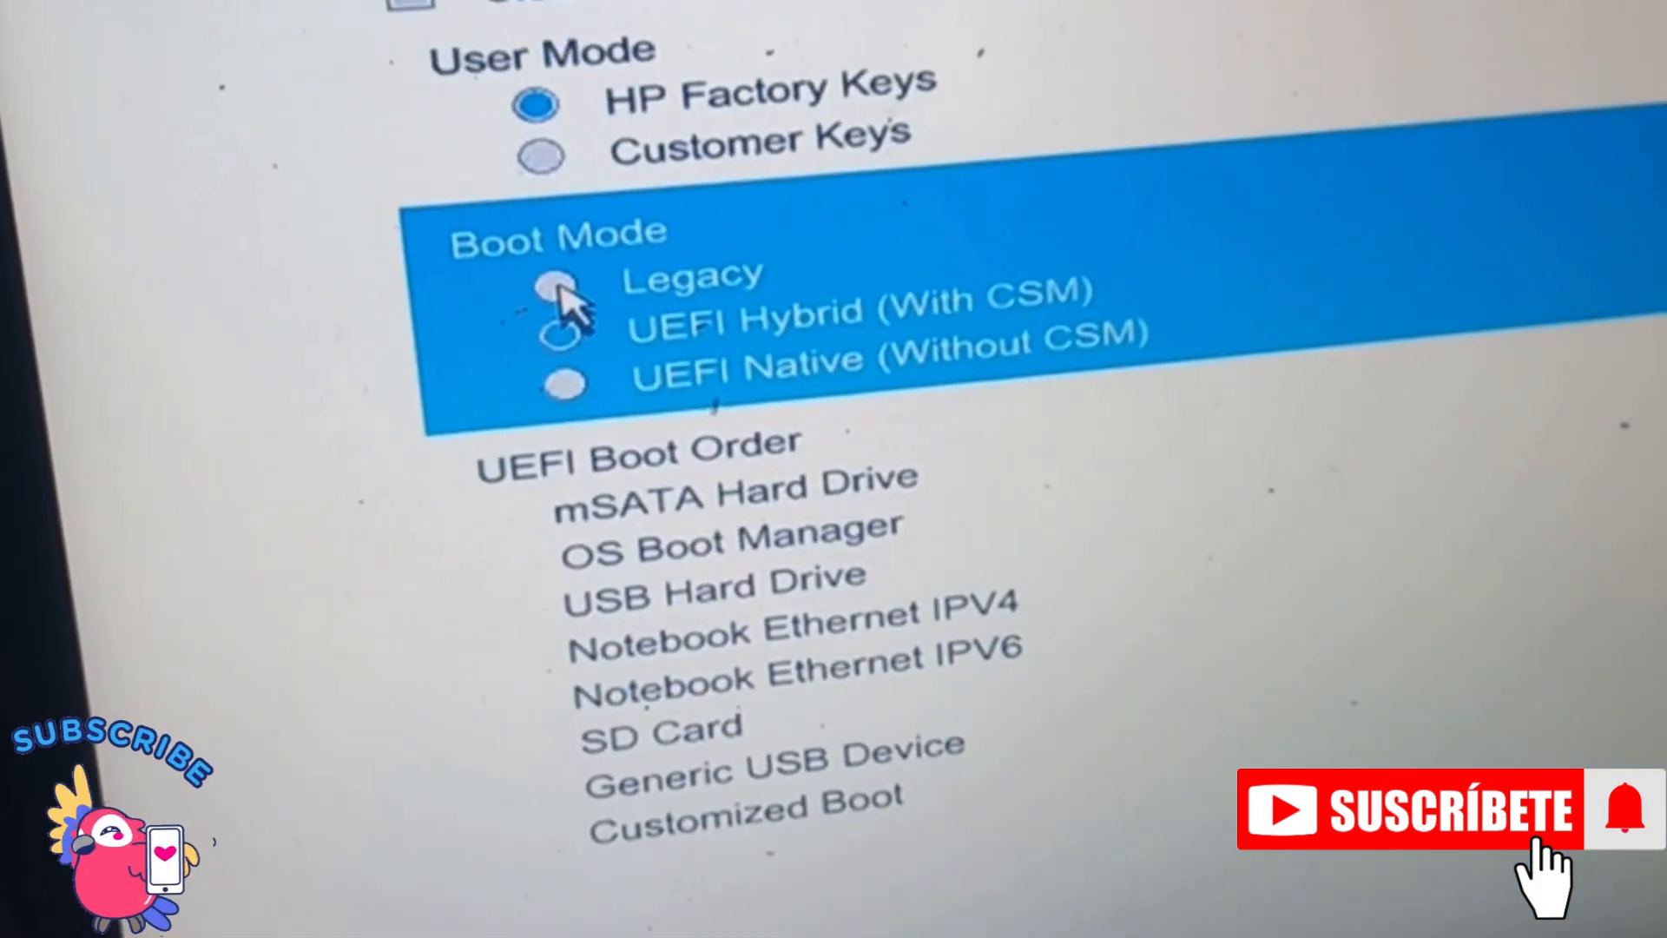